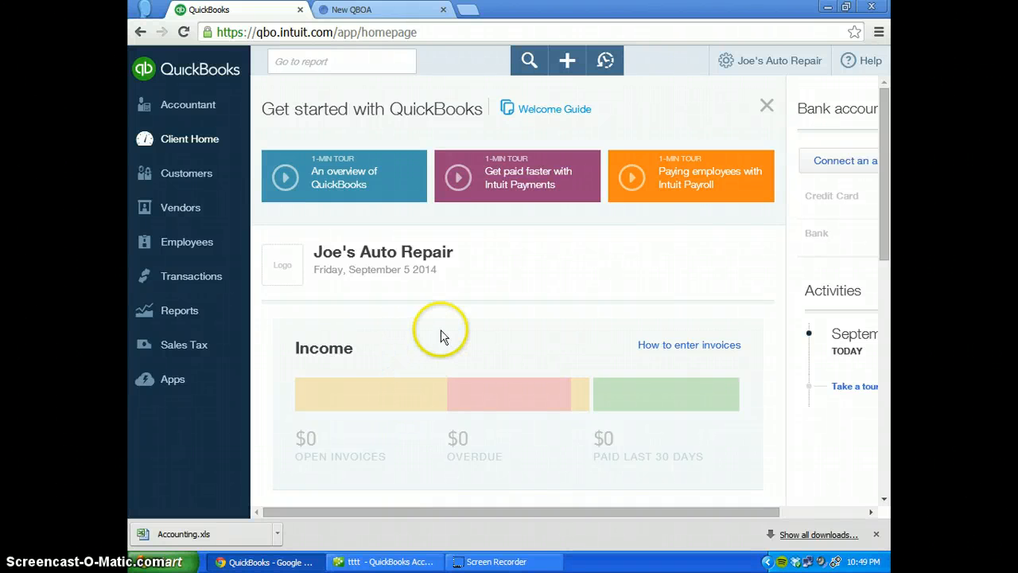
mouse_move(579, 264)
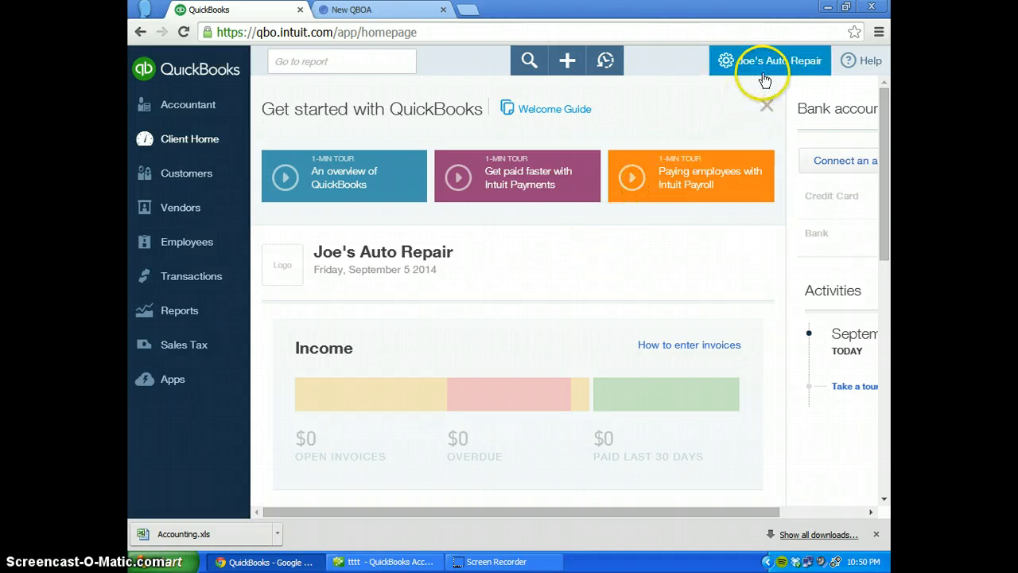
mouse_move(830, 72)
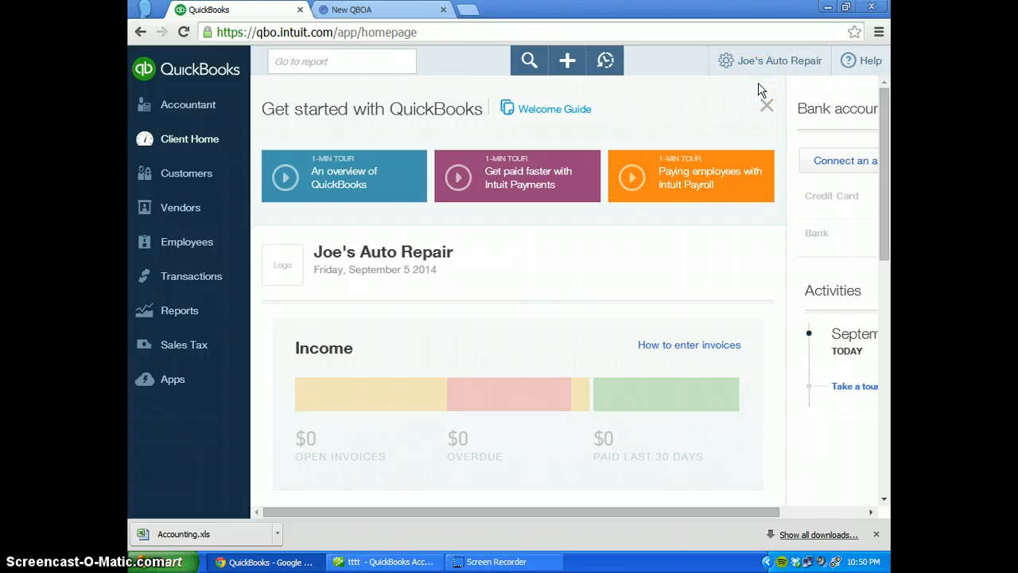
mouse_move(776, 72)
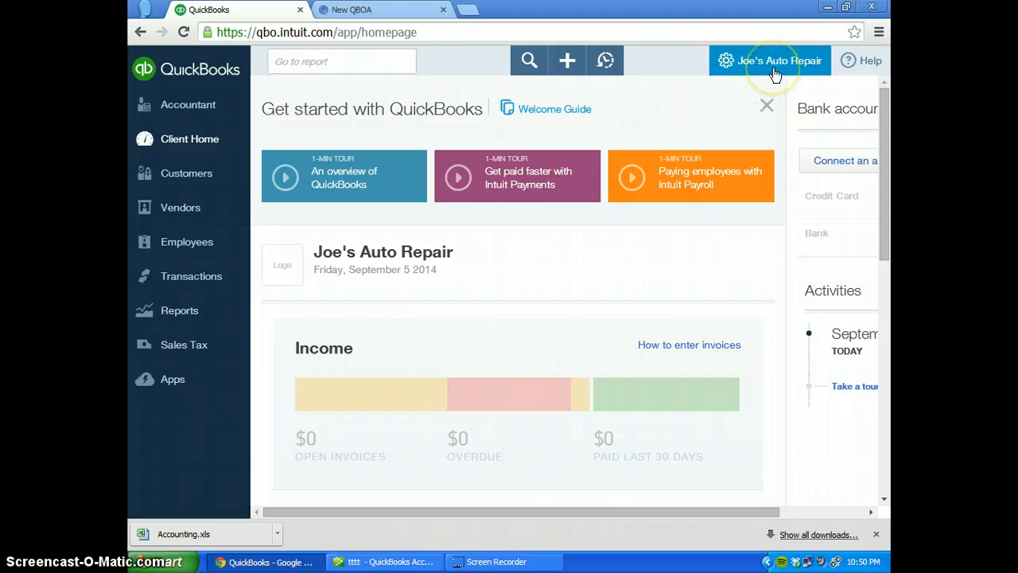
mouse_move(777, 77)
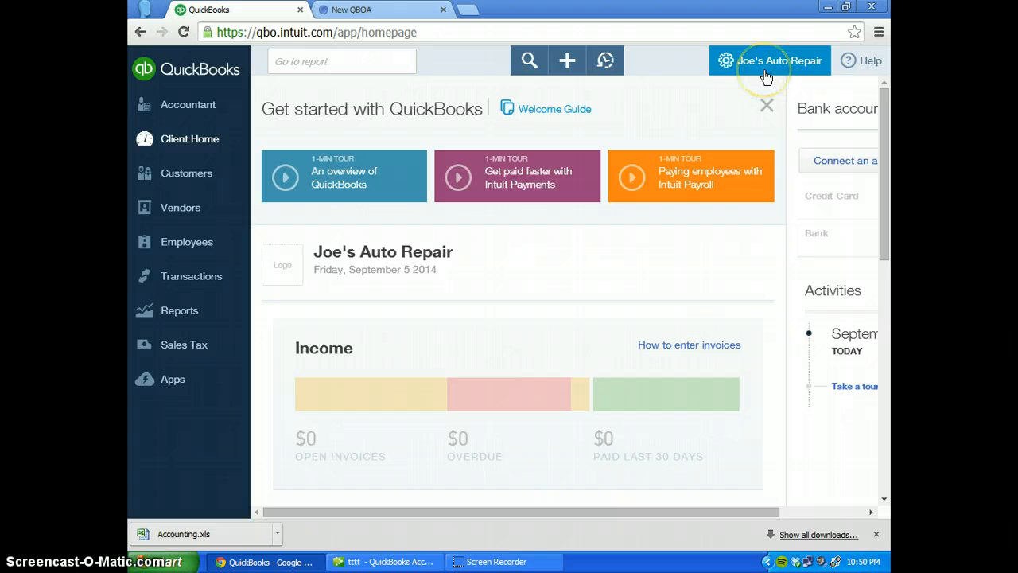
mouse_move(723, 97)
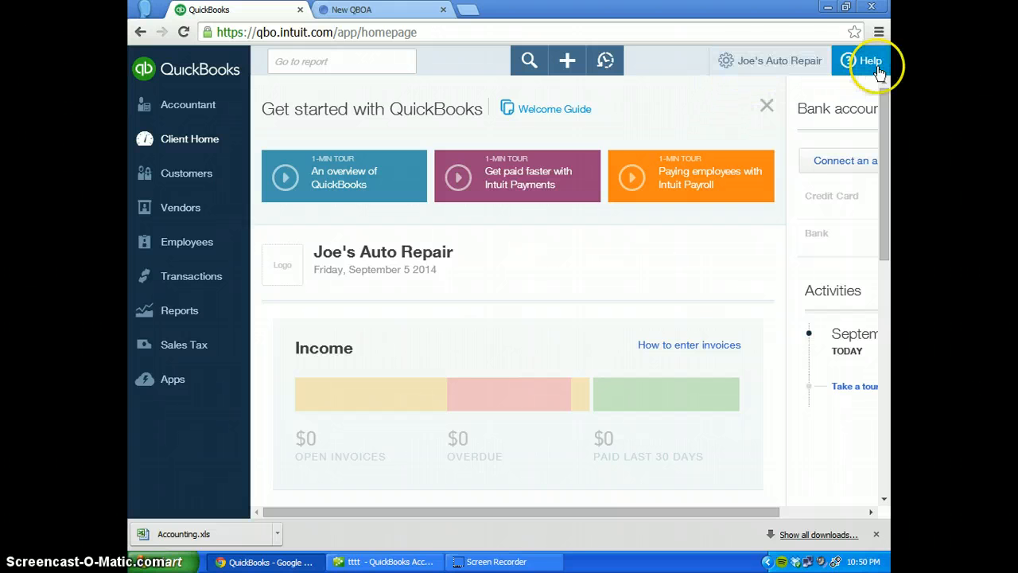
Search QuickBooks help for "wipe" to list the Wiping Data articles.
click(870, 60)
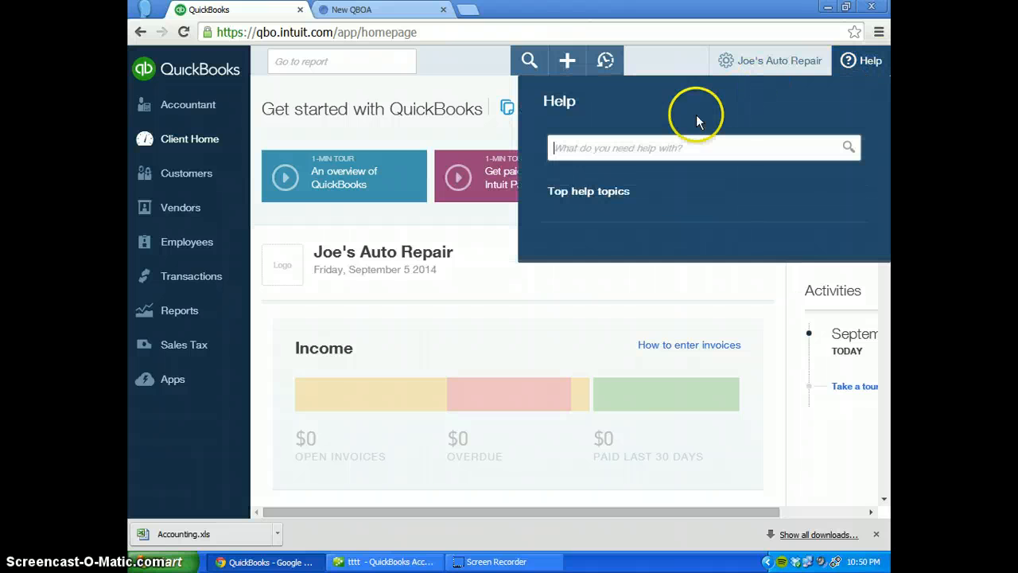
text(wipe)
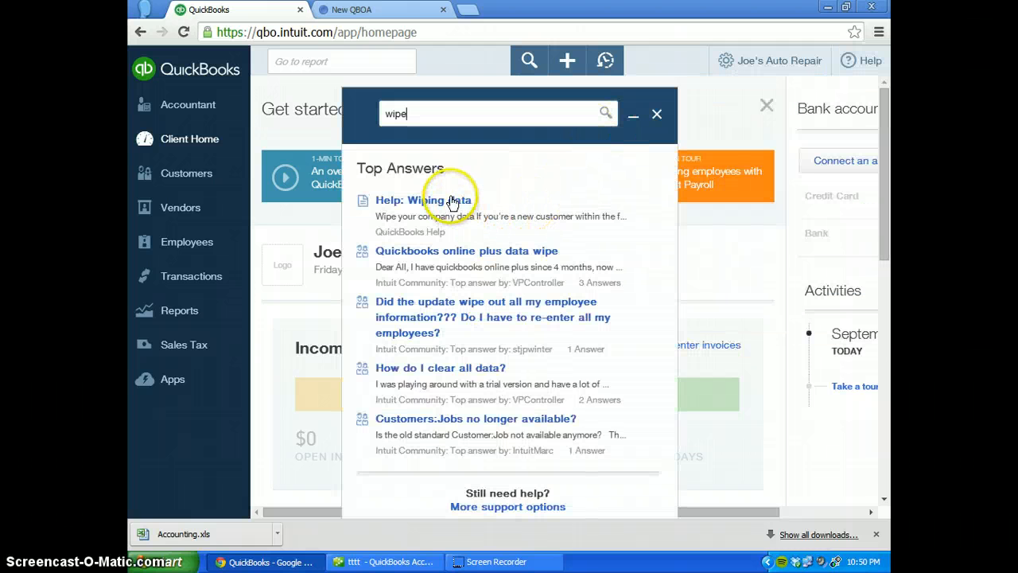
mouse_move(420, 268)
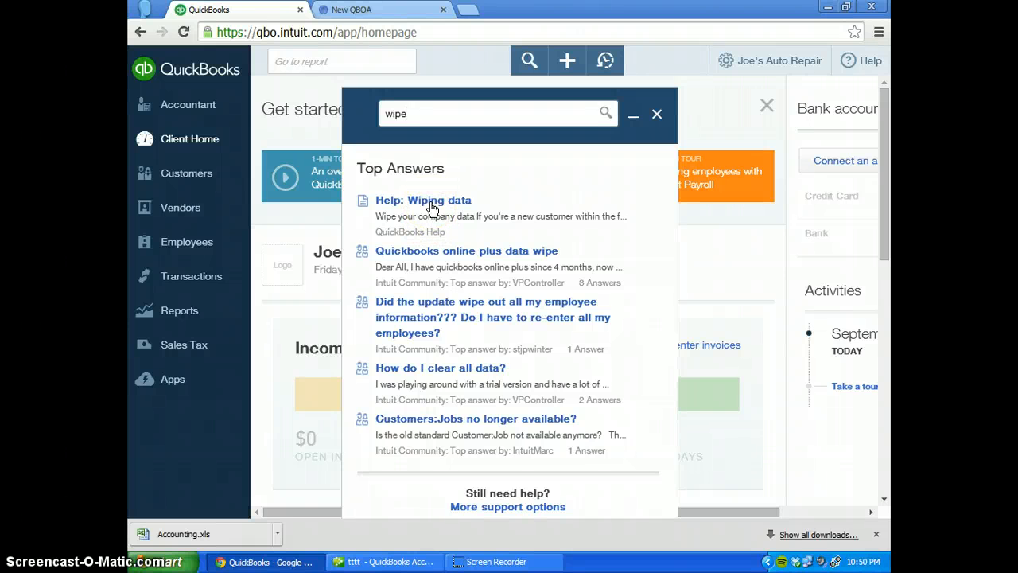
Read the "Wipe your company data" article's purgecompany steps and close the help panel.
click(423, 200)
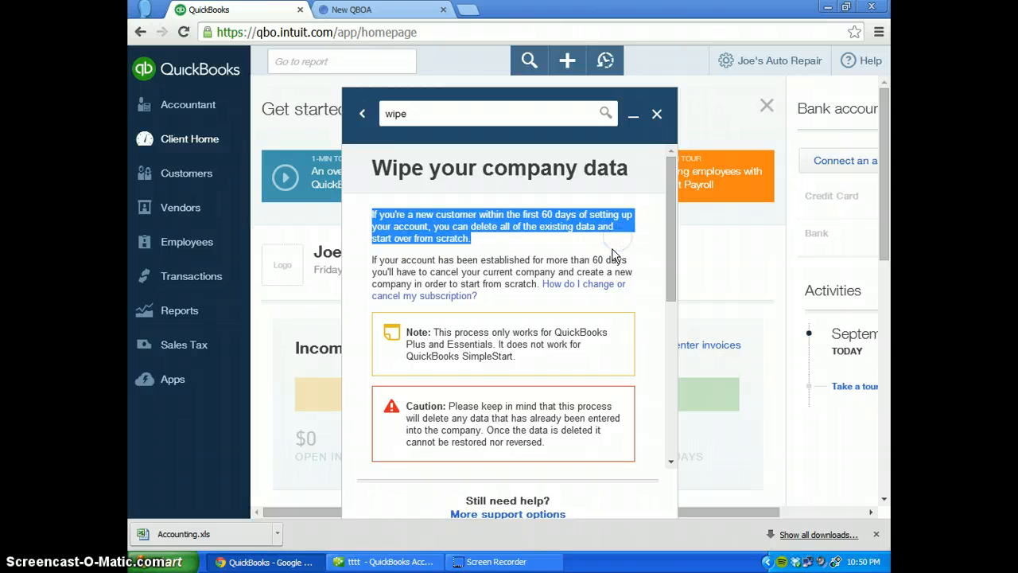
mouse_move(563, 283)
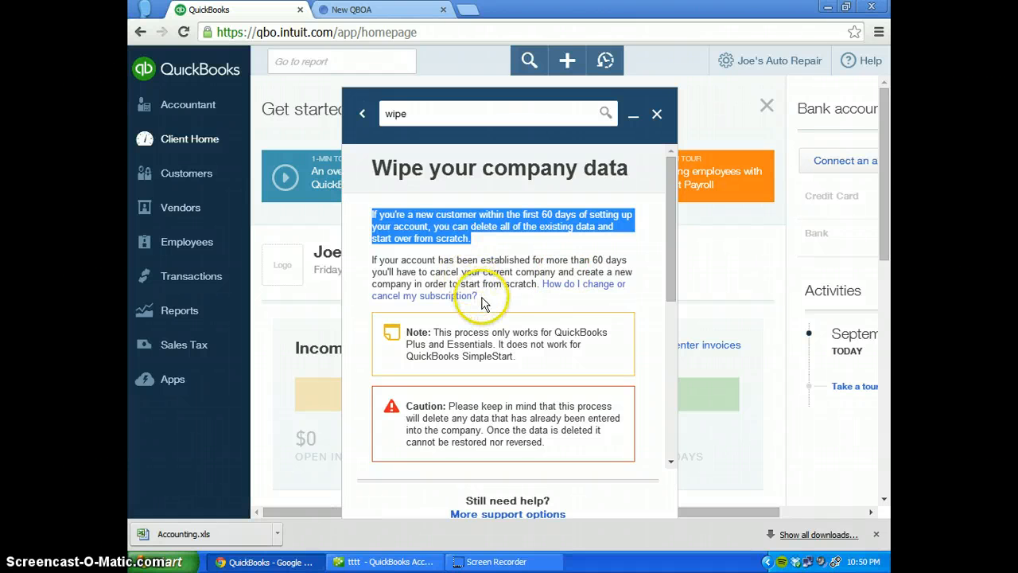
scroll(down, 3)
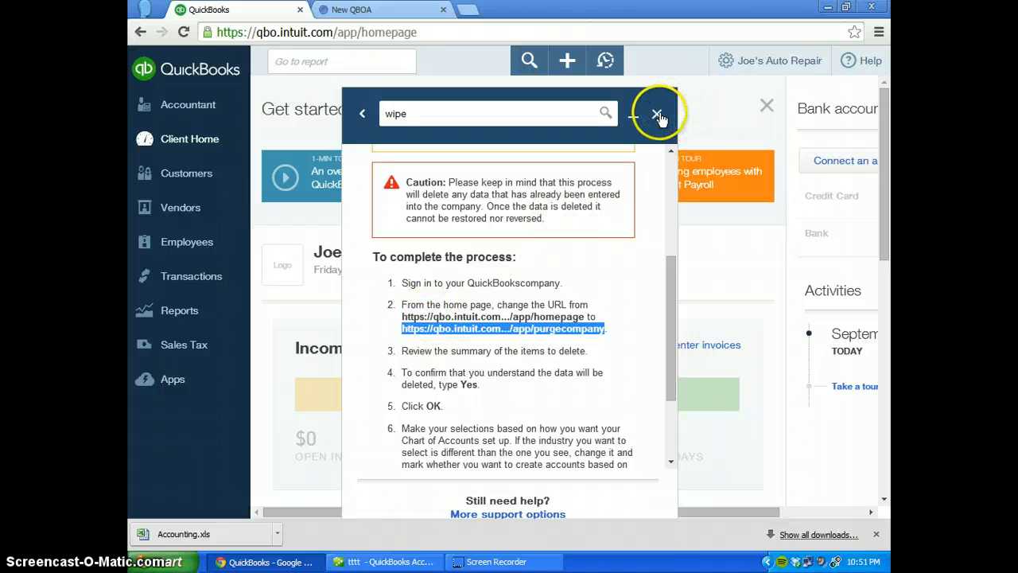
click(658, 115)
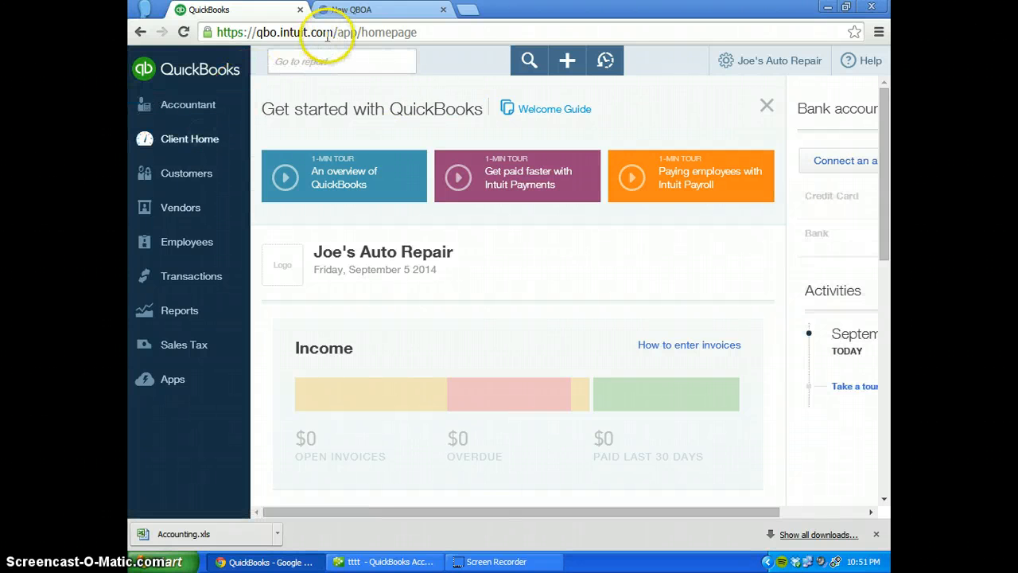
Load the purgecompany page by replacing homepage in the URL, listing 32 accounts to delete.
click(318, 31)
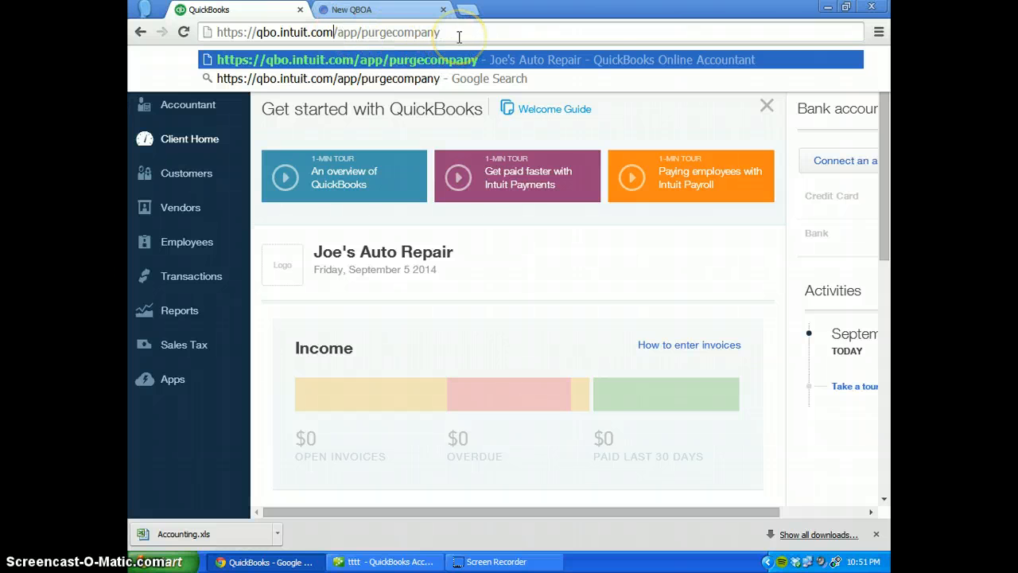
key(Enter)
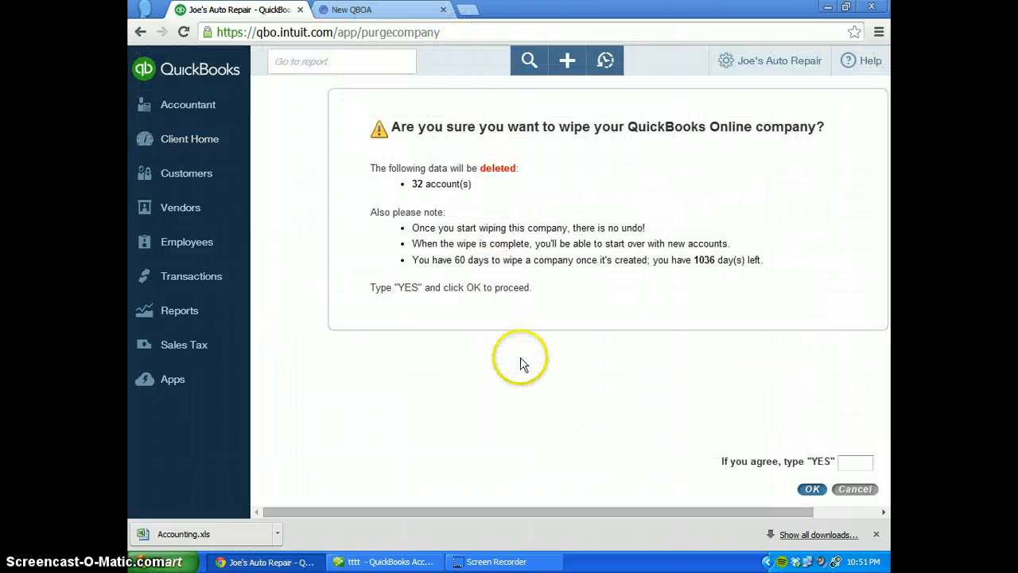
mouse_move(564, 286)
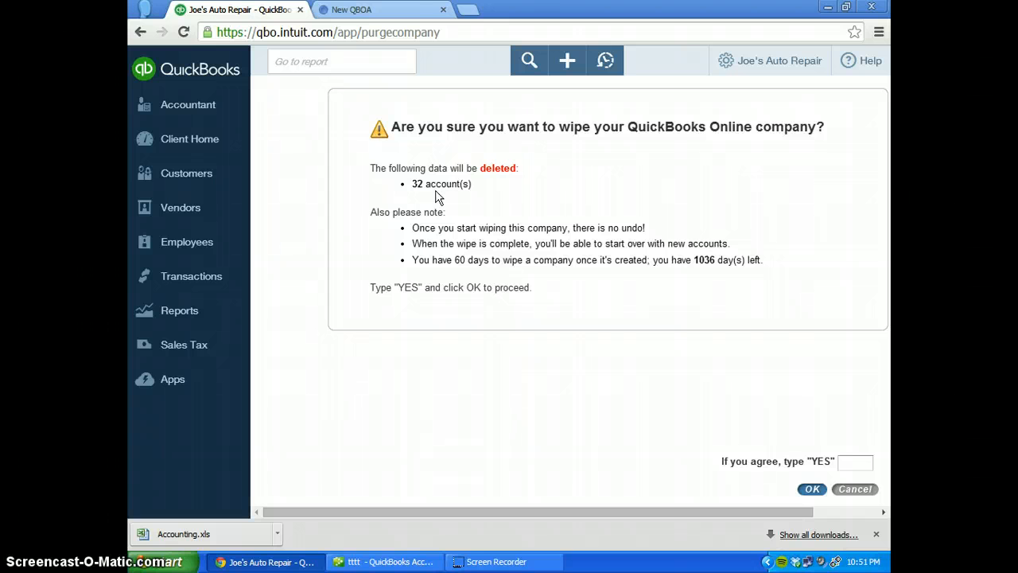
mouse_move(587, 286)
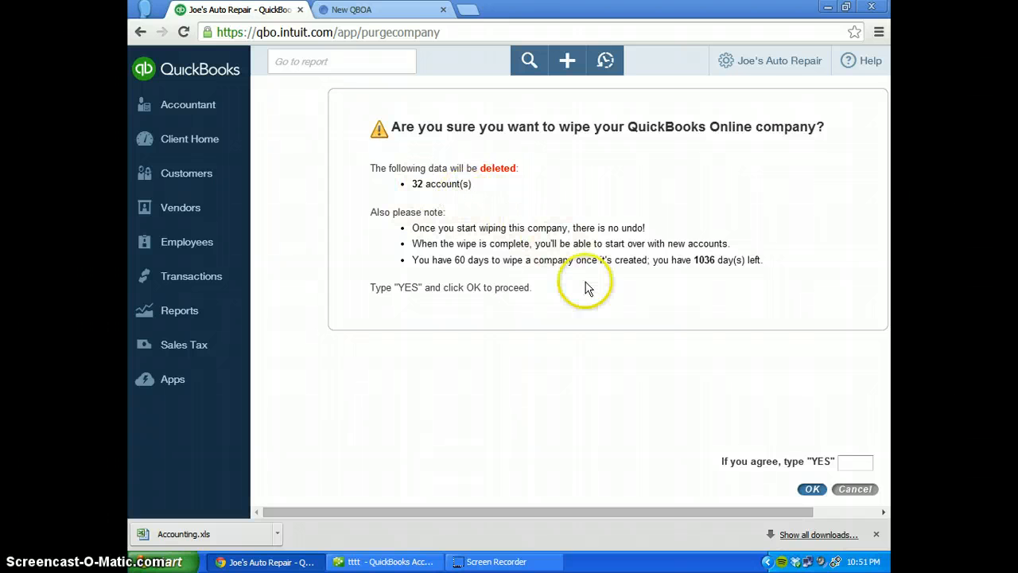
Confirm the wipe agreement with "YES" and OK to reach the Wipe Company Data setup.
click(855, 461)
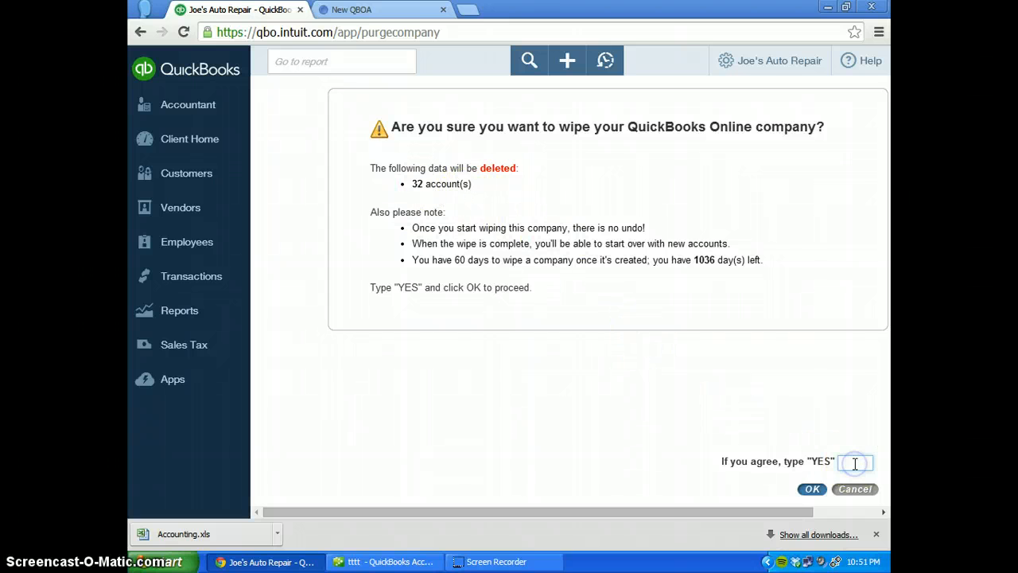
text(YES)
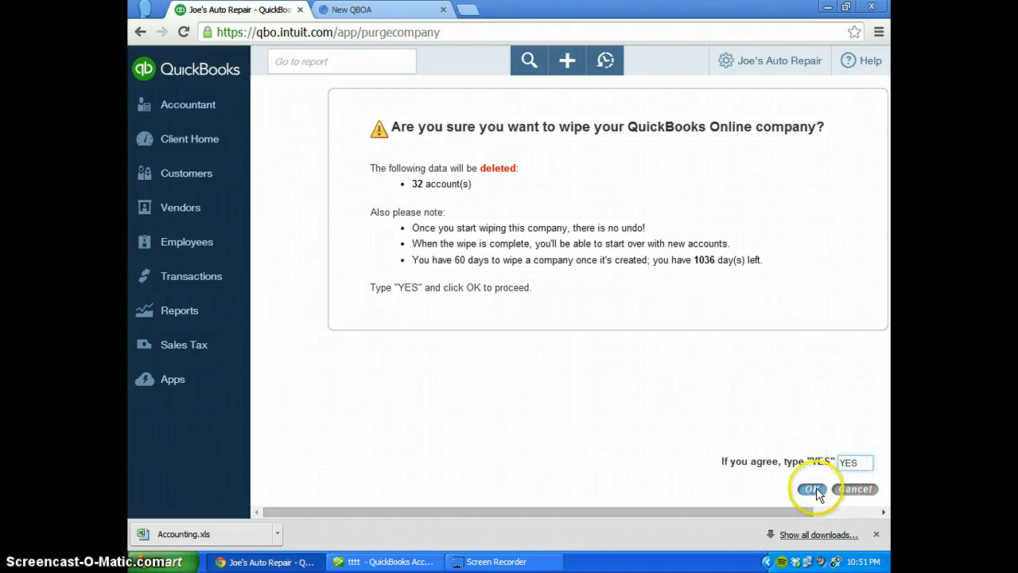
click(811, 488)
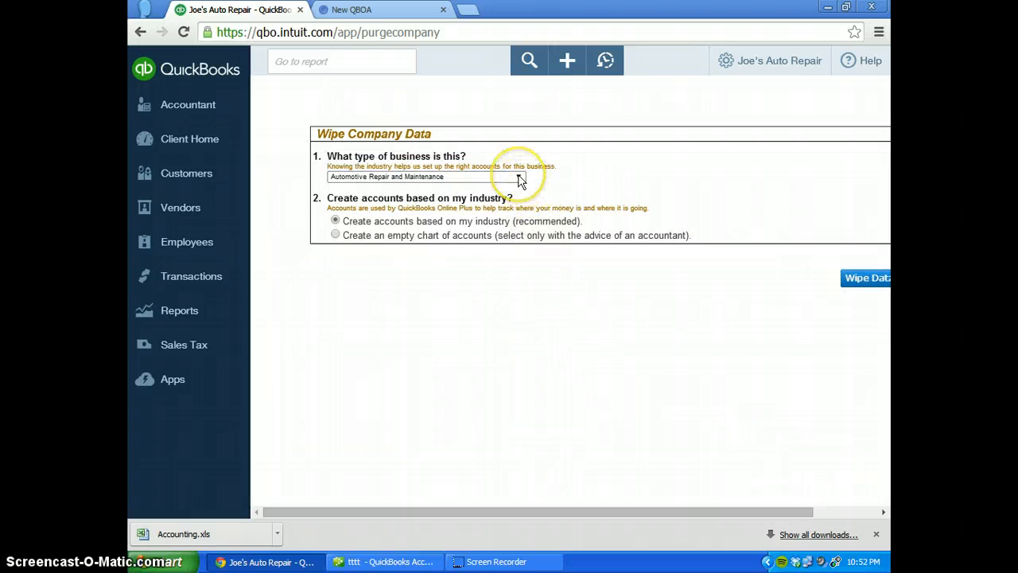
Wipe the data choosing Distributors with accounts created from the industry template.
click(423, 175)
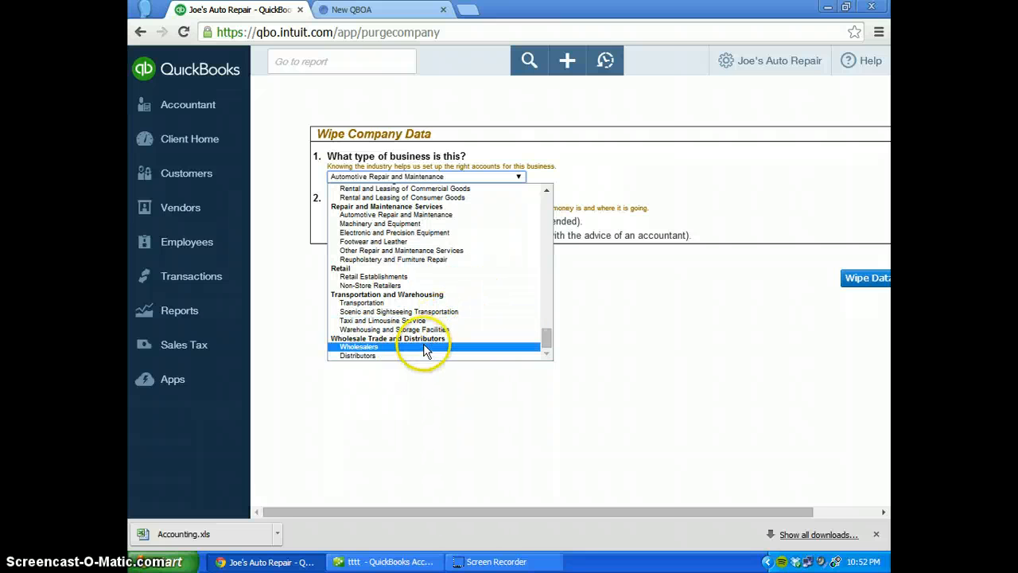
click(356, 356)
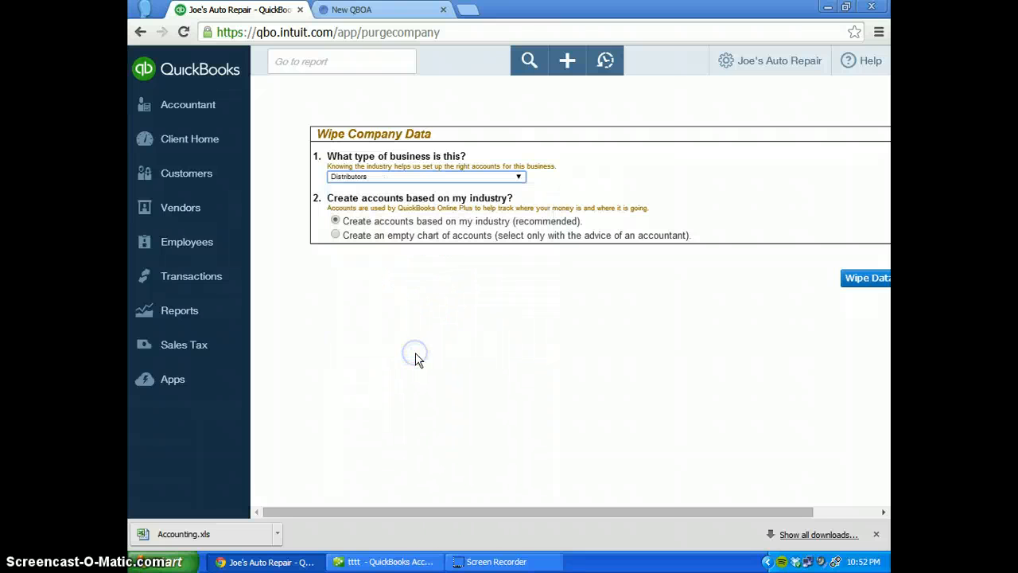
mouse_move(392, 191)
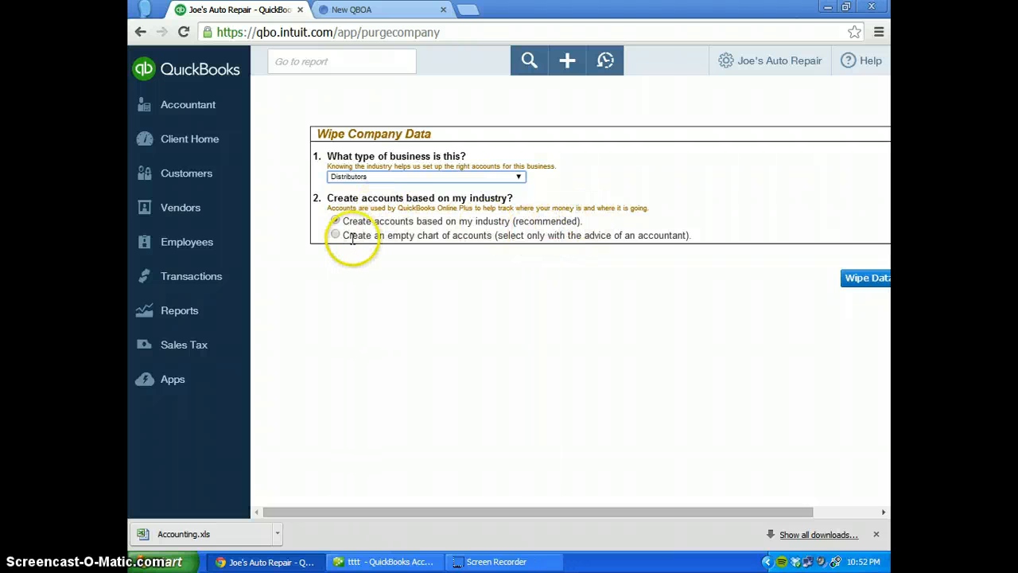
click(335, 219)
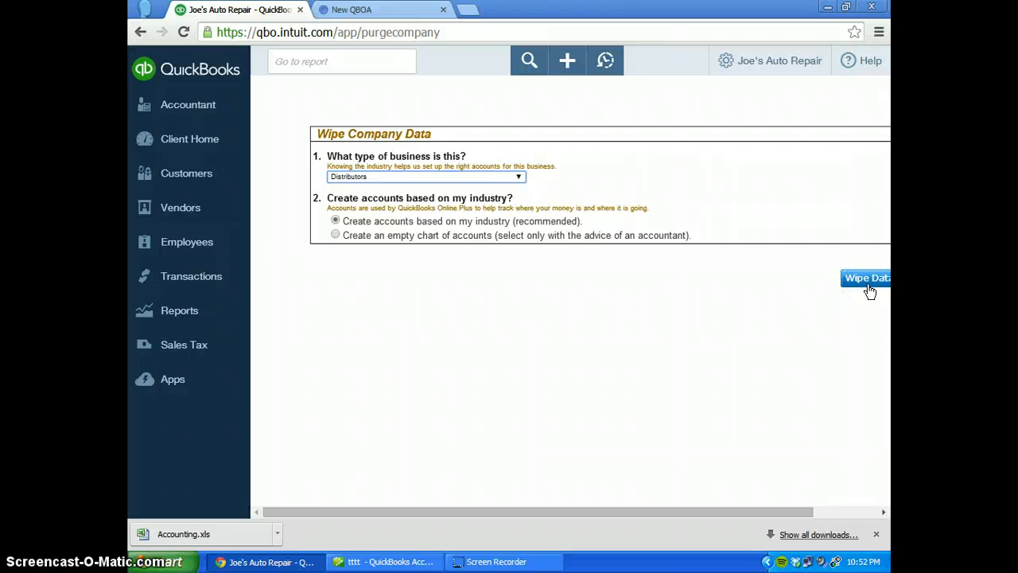
mouse_move(868, 290)
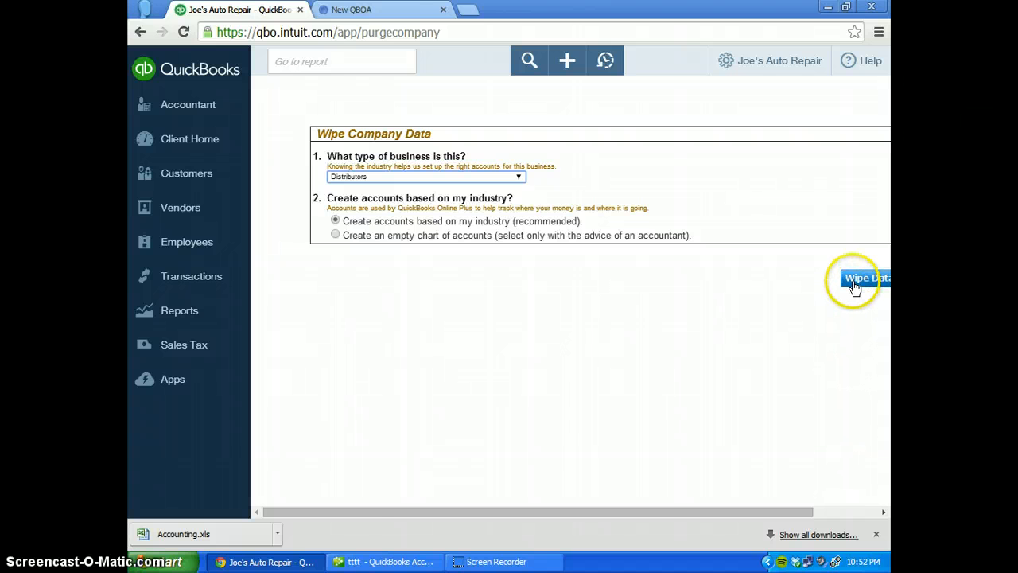
click(865, 277)
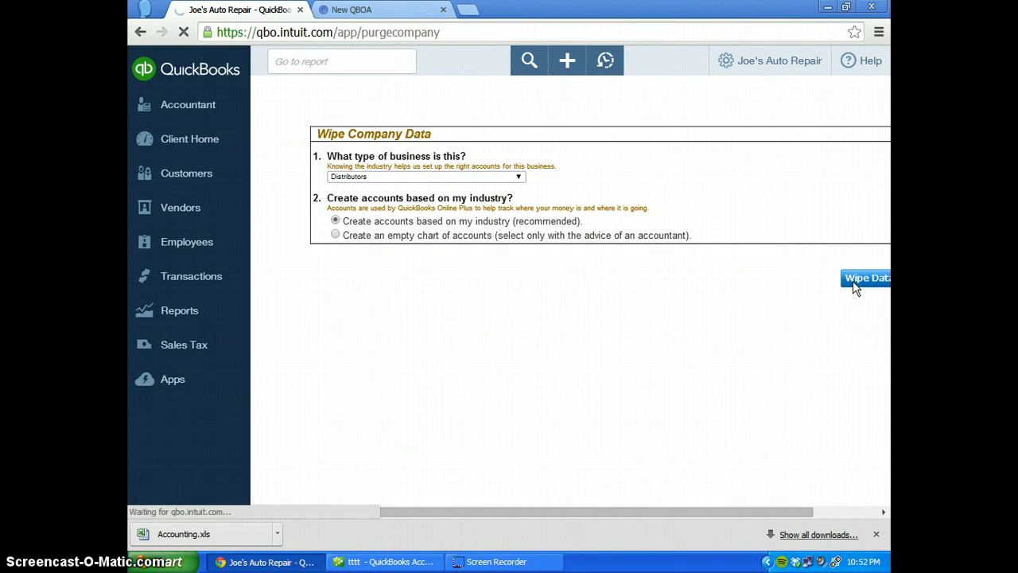
click(865, 276)
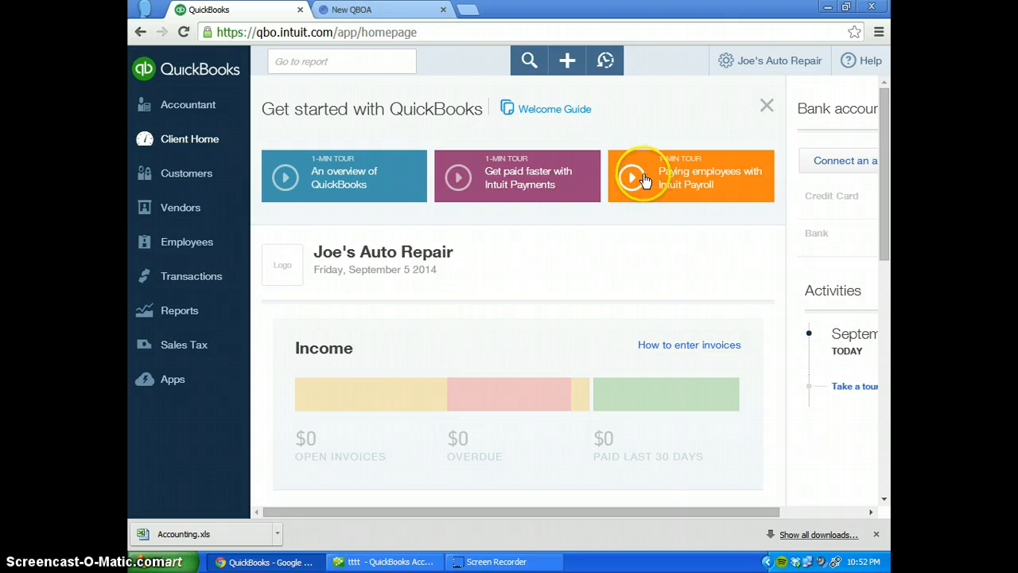
Check the Vendors list then the Customers list, both now empty with $0 balances.
click(180, 207)
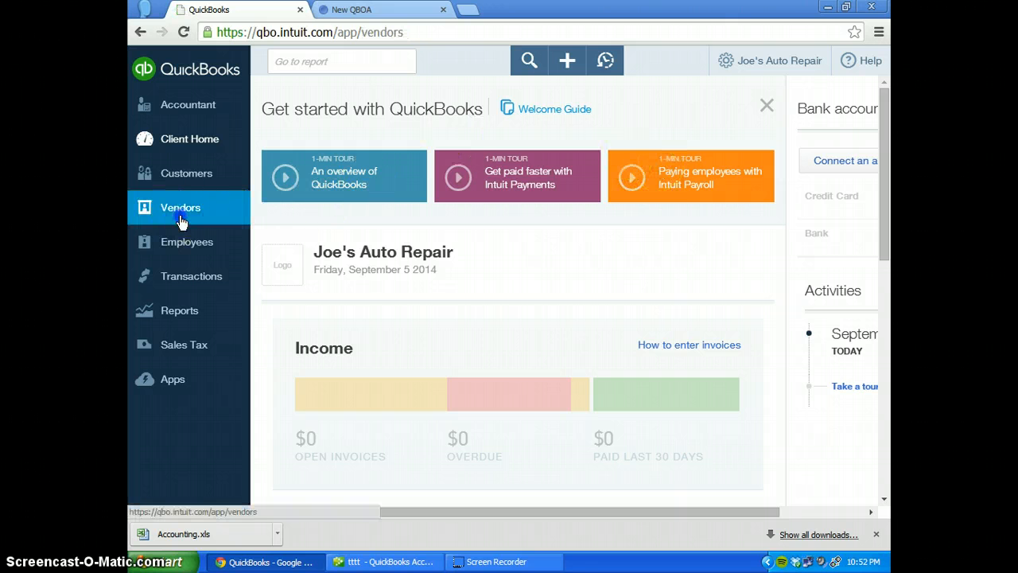
click(179, 207)
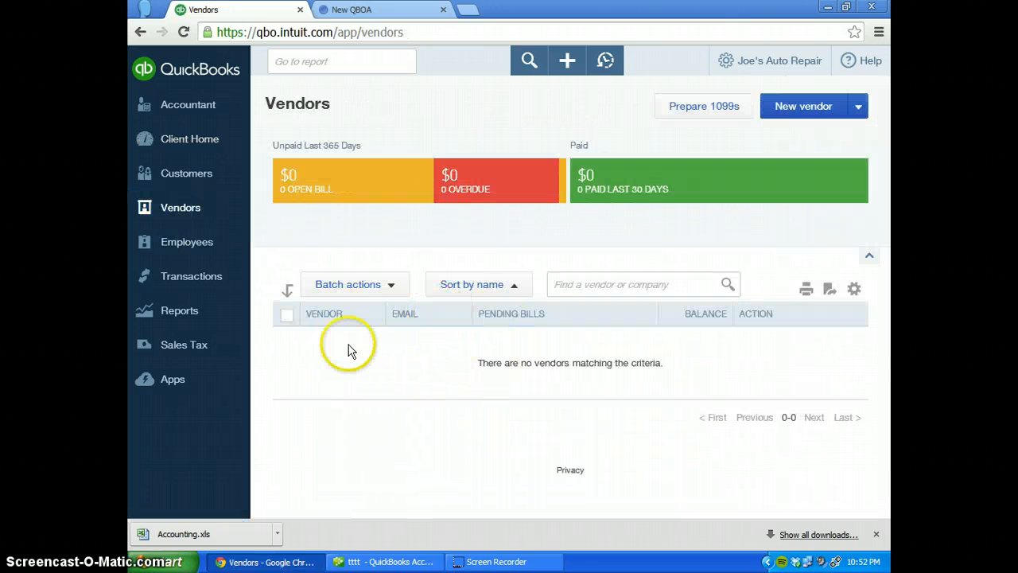
mouse_move(533, 401)
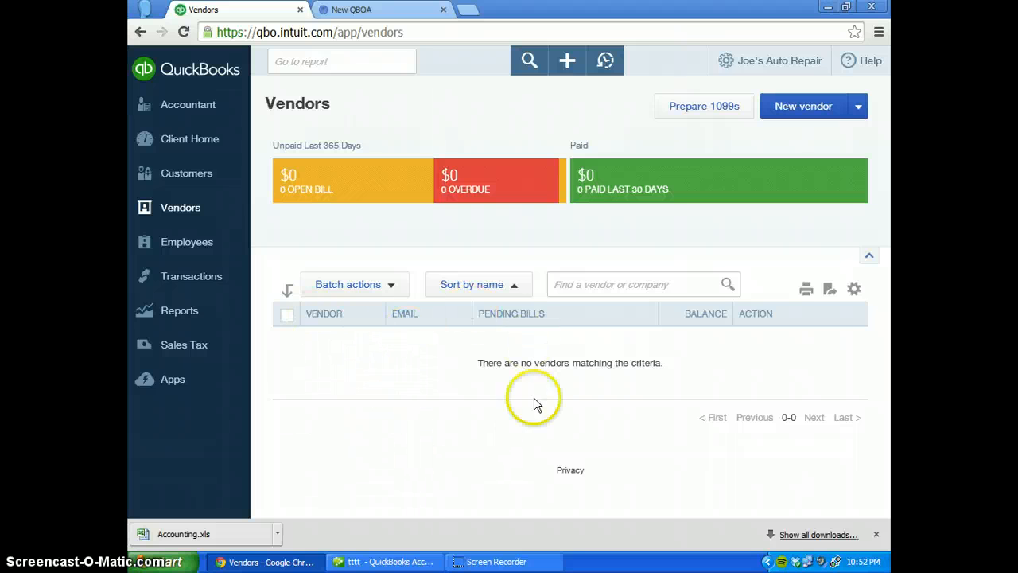
click(186, 172)
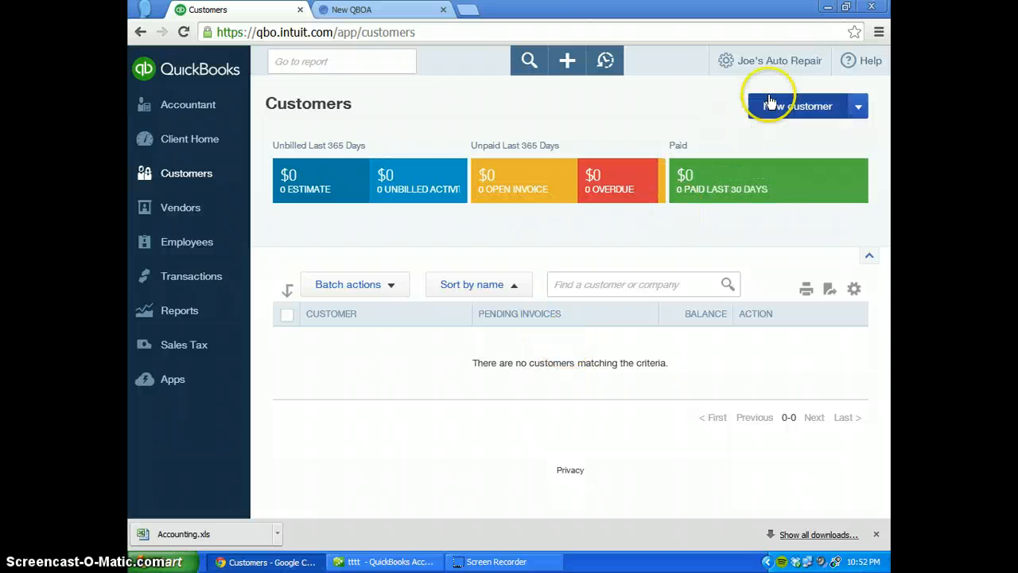
mouse_move(776, 72)
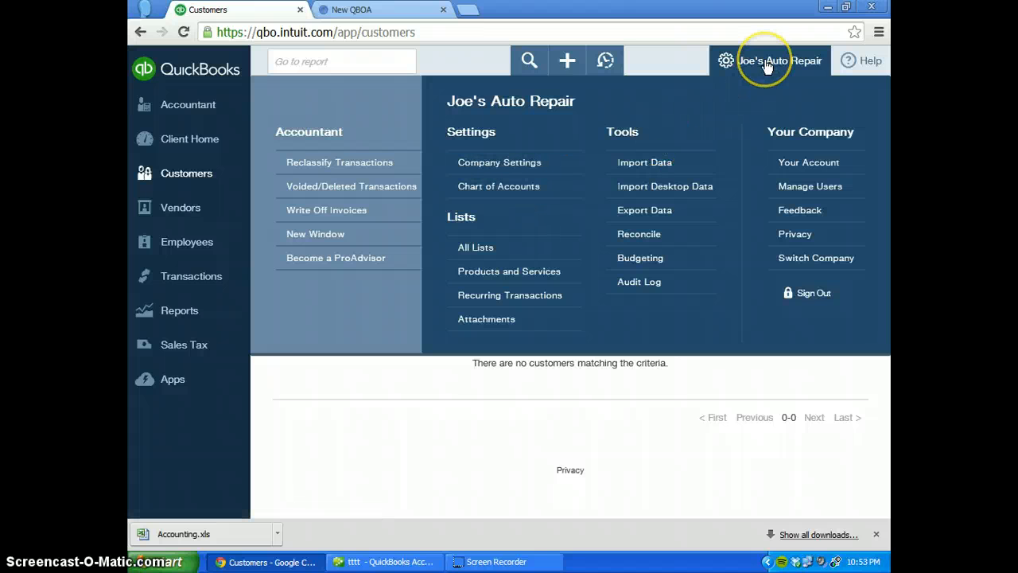
Review the rebuilt Chart of Accounts' income, equity and current asset accounts.
click(499, 184)
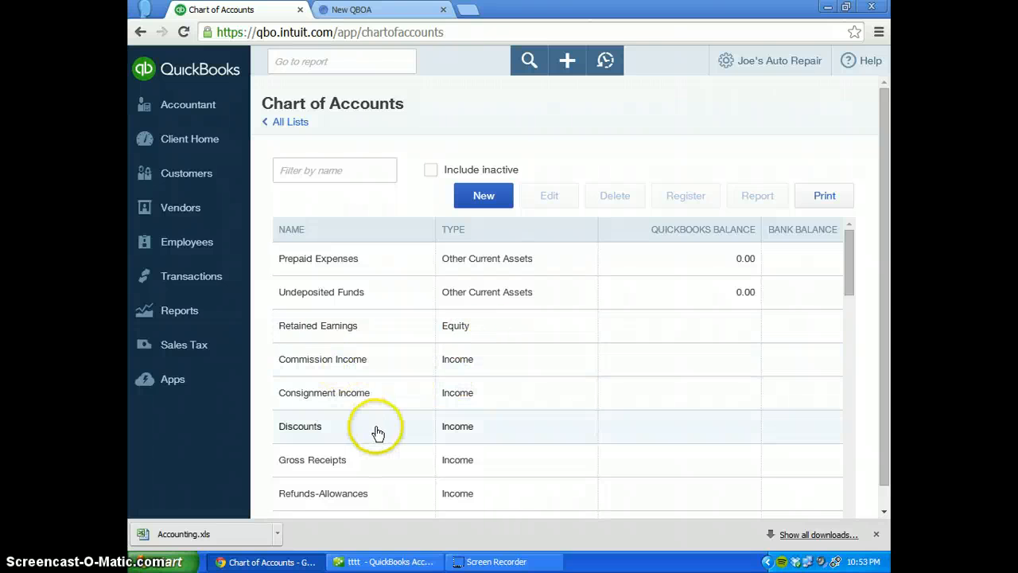
mouse_move(367, 353)
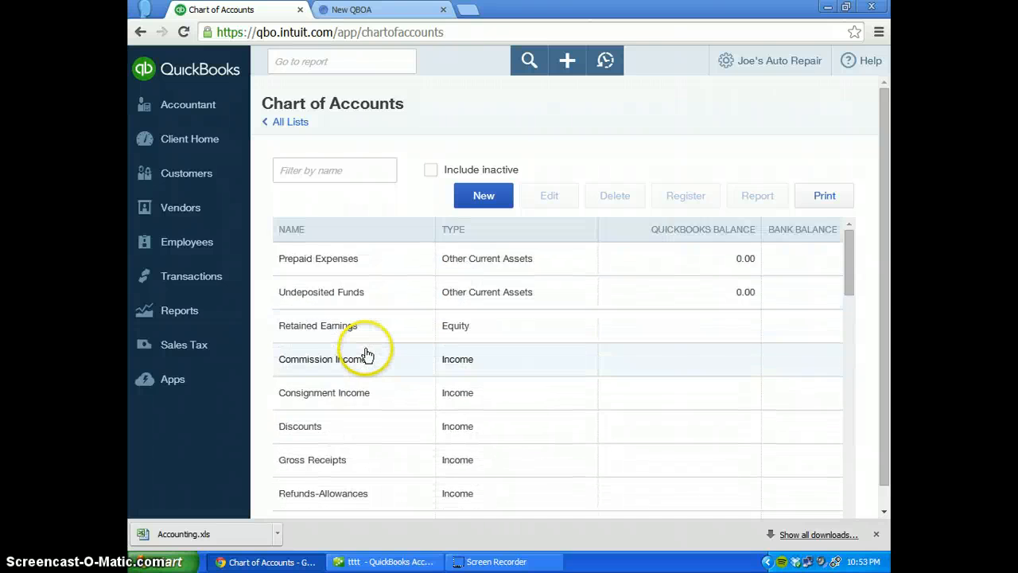
mouse_move(360, 430)
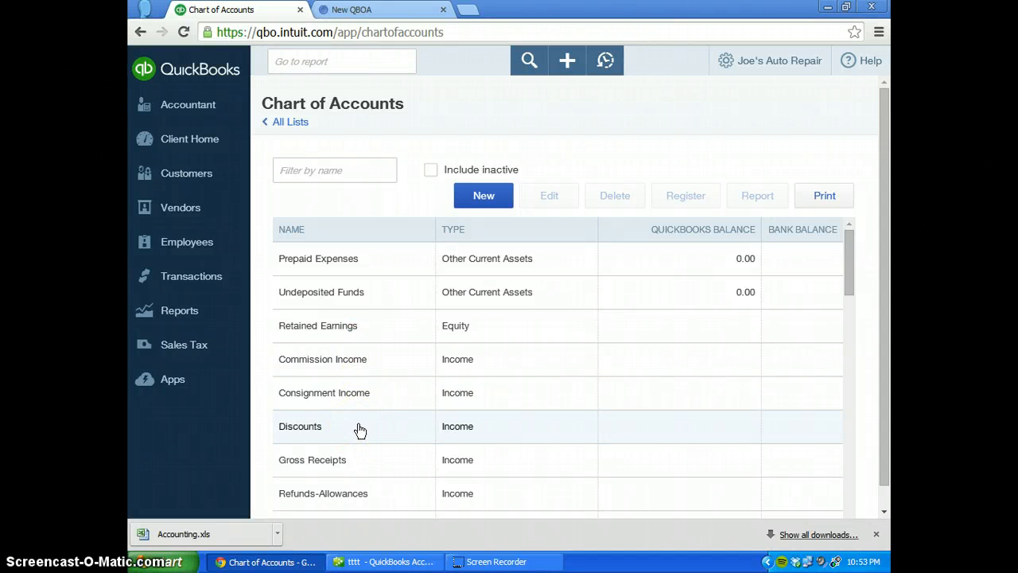
mouse_move(360, 433)
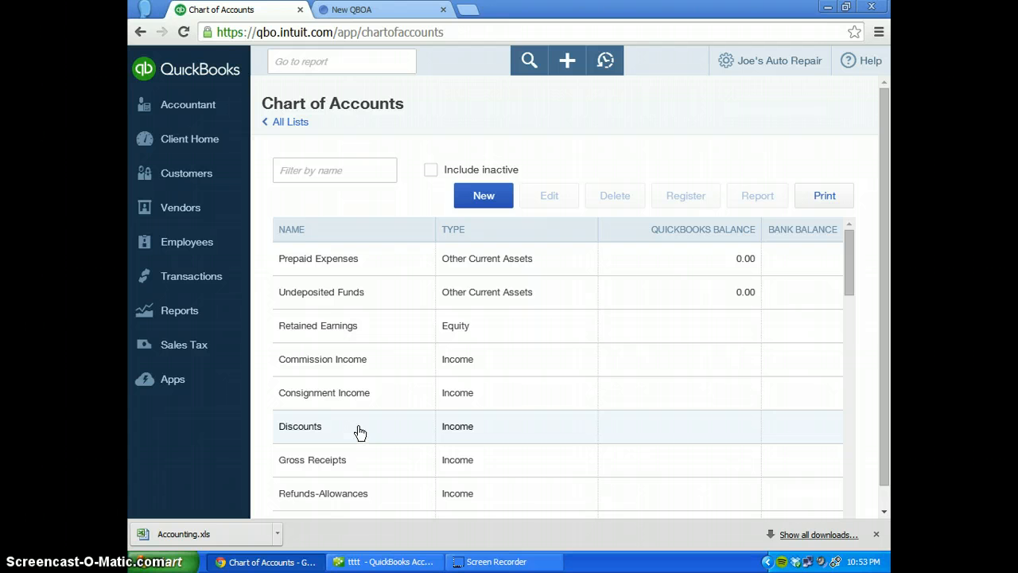
scroll(down, 3)
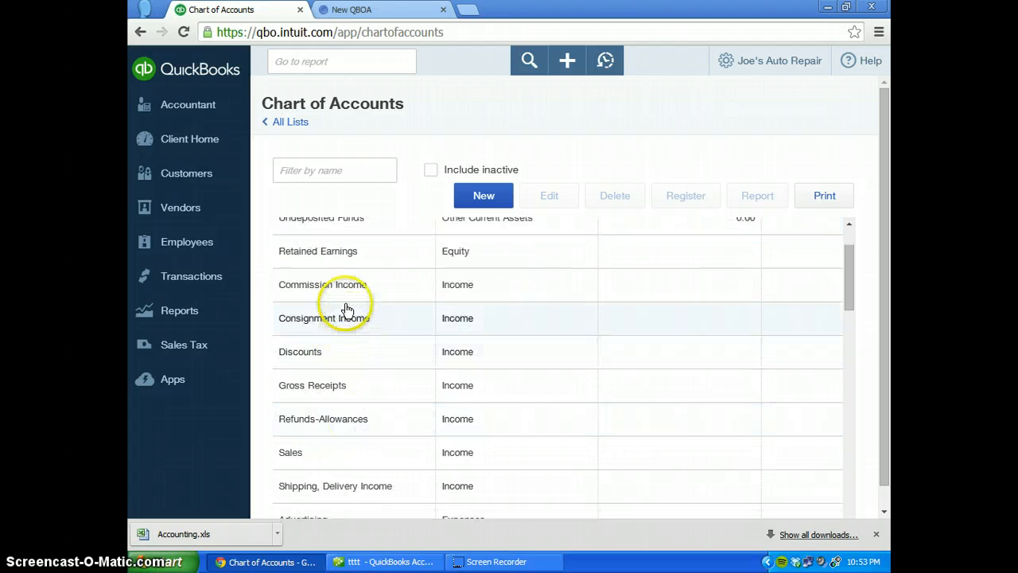
mouse_move(334, 329)
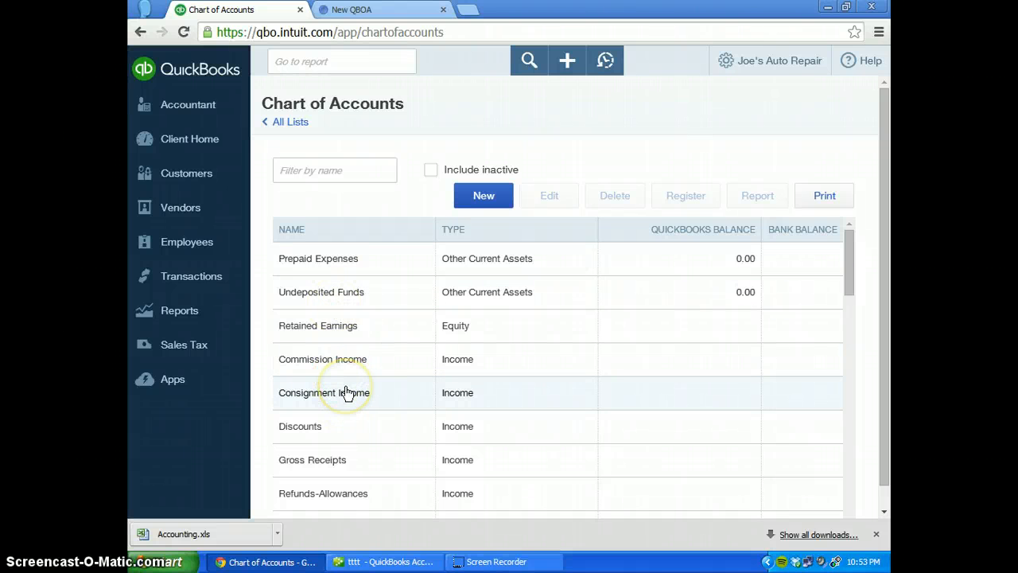
click(772, 60)
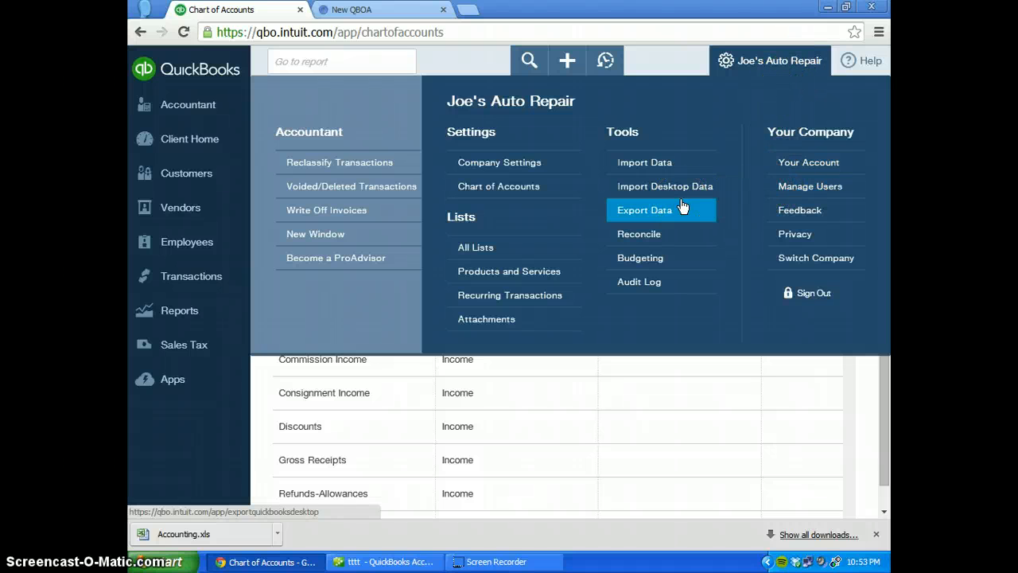
mouse_move(644, 163)
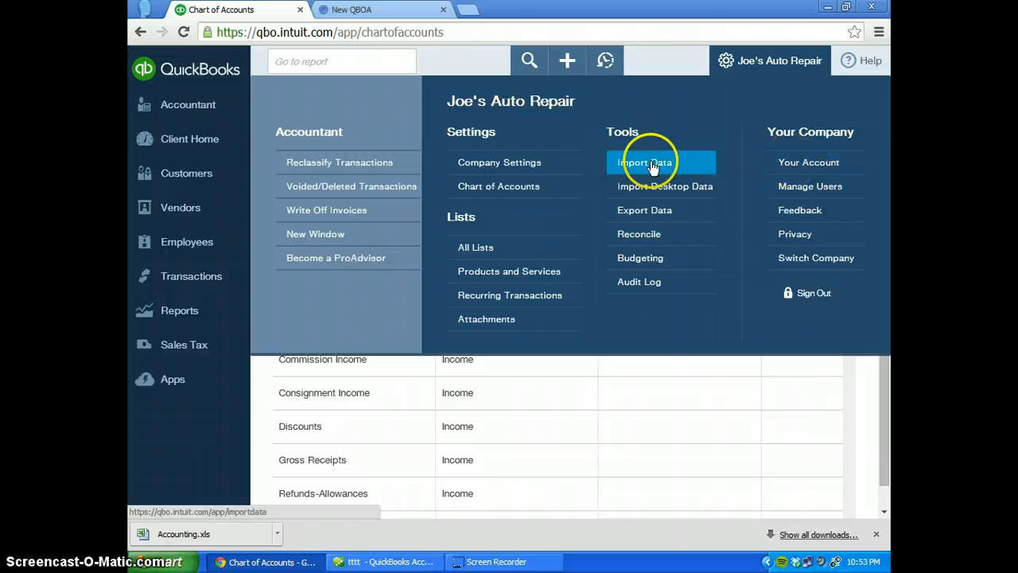
mouse_move(783, 60)
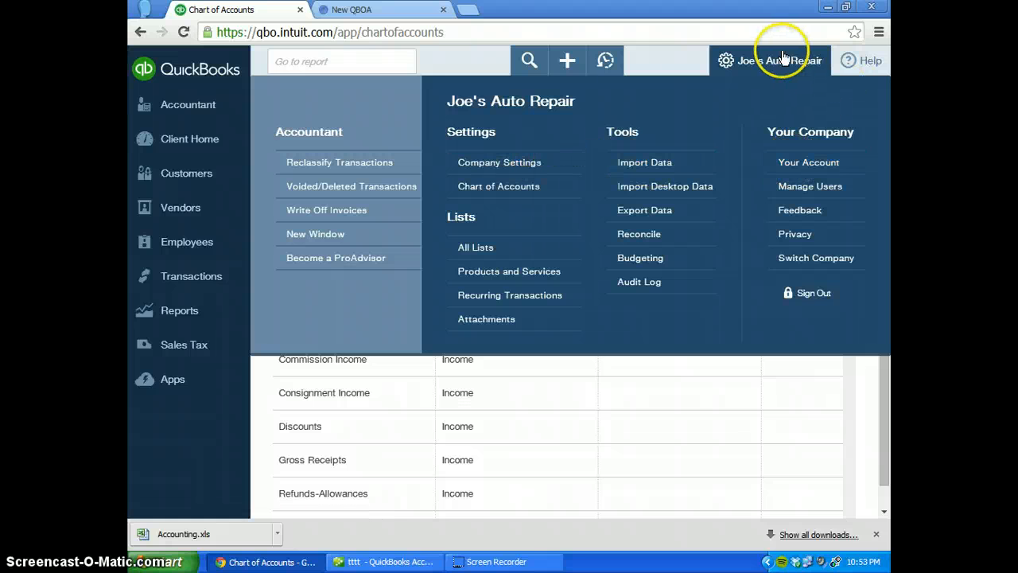
Show the Company Settings page for Joe's Auto Repair via the gear menu.
click(499, 162)
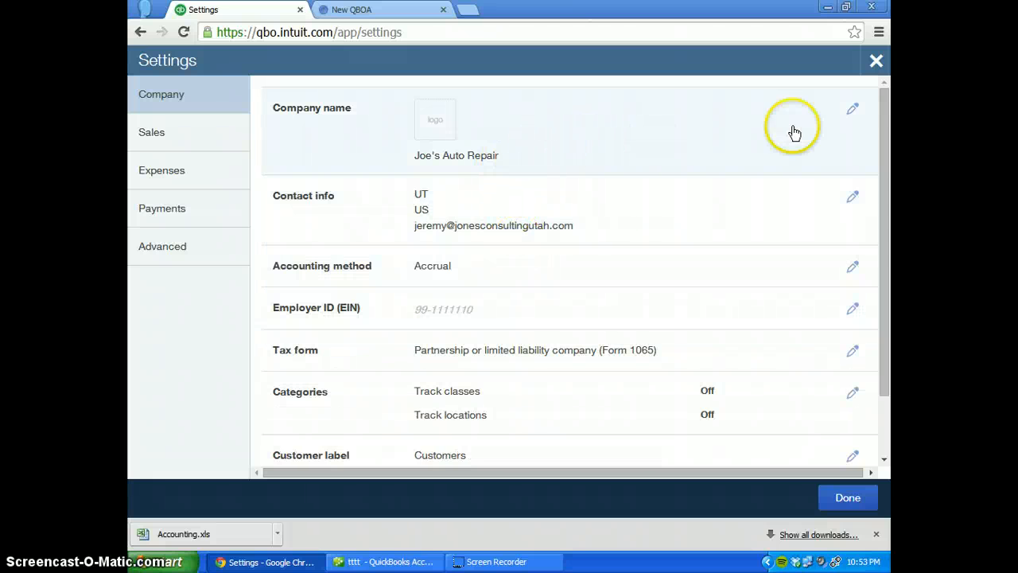
Change the company name to Joes's Distribution, save, and return to the Chart of Accounts.
click(852, 108)
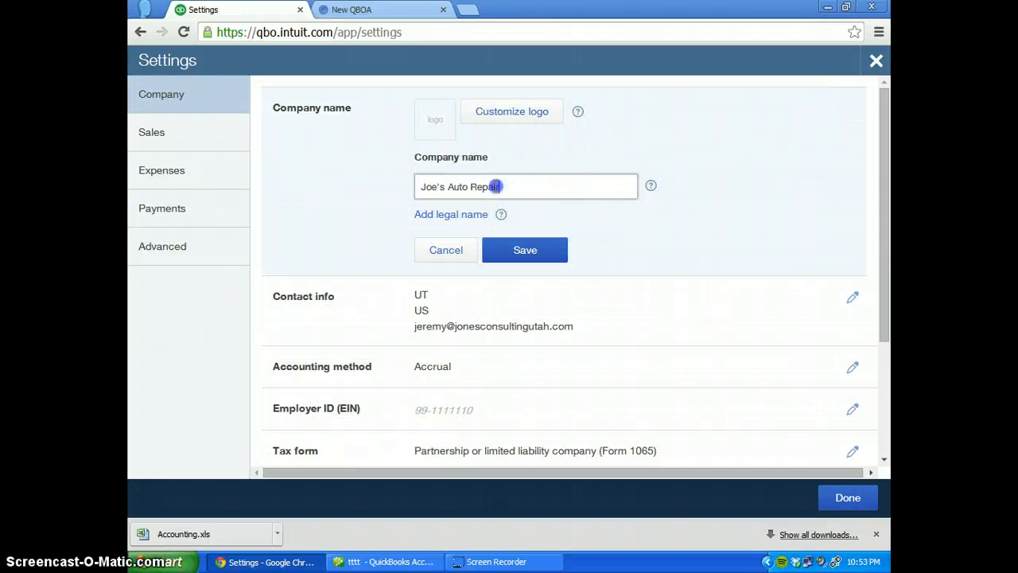
text(Jon)
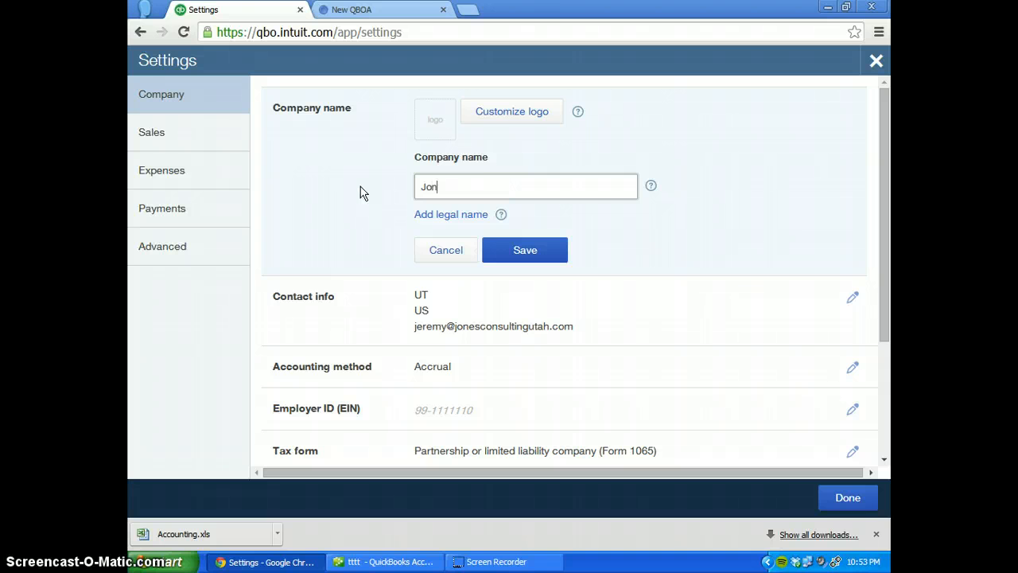
text(Joes's)
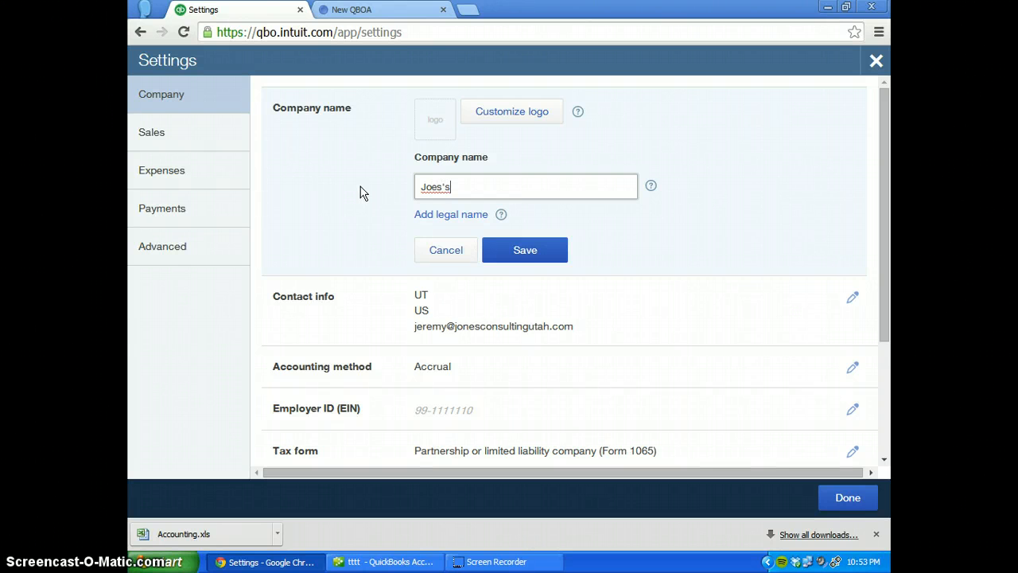
text(Distr)
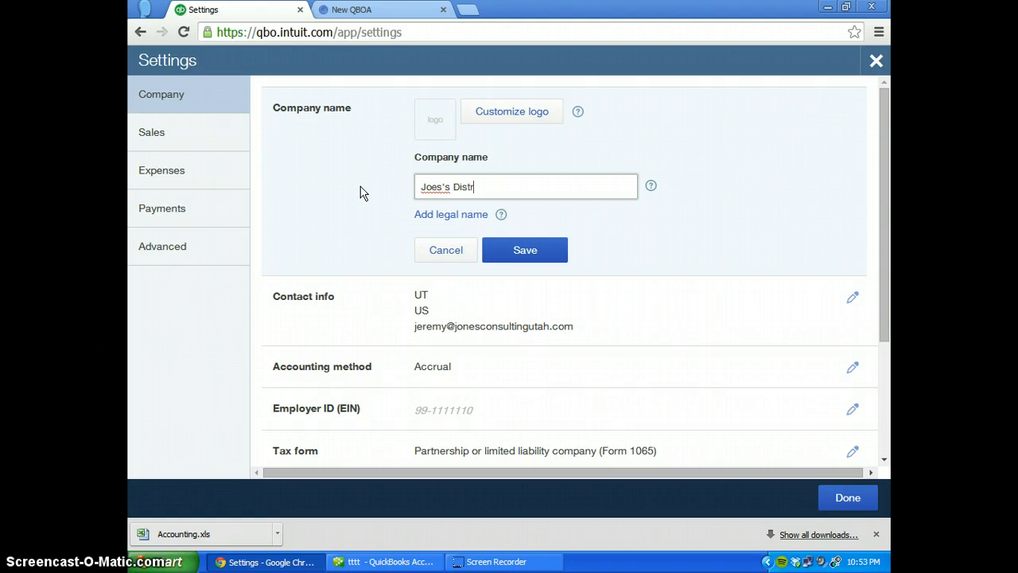
text(bution)
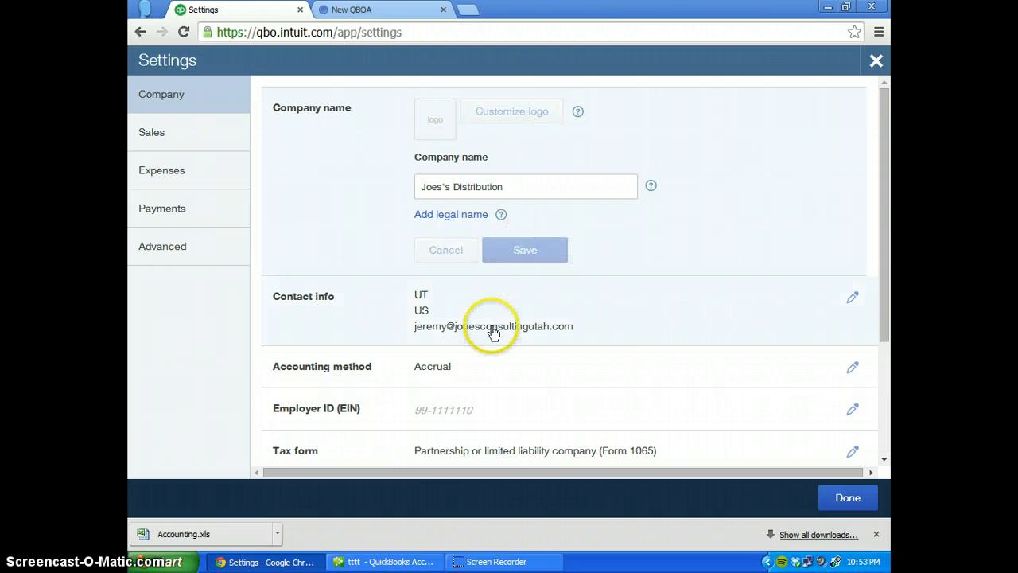
click(525, 250)
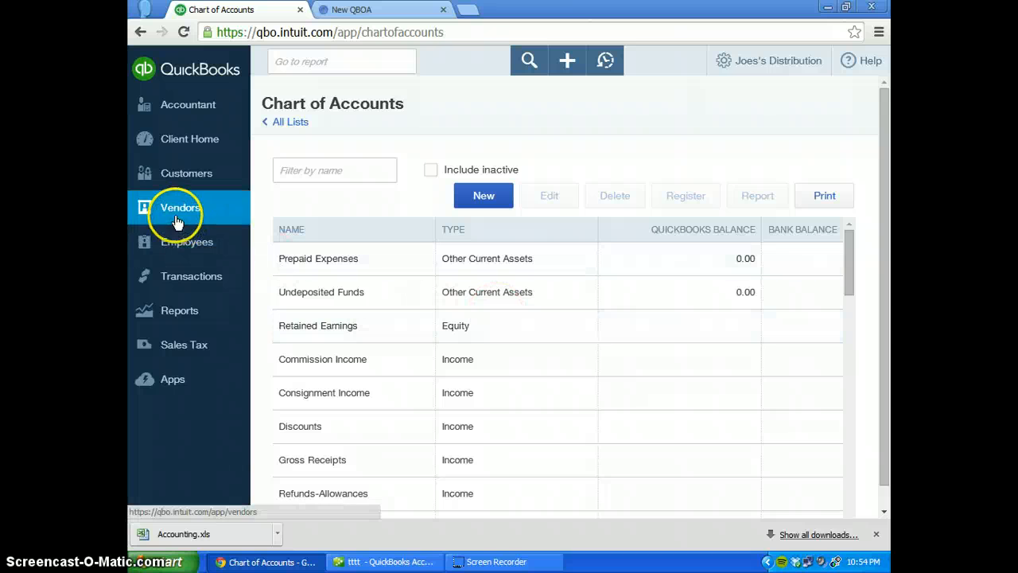
mouse_move(700, 131)
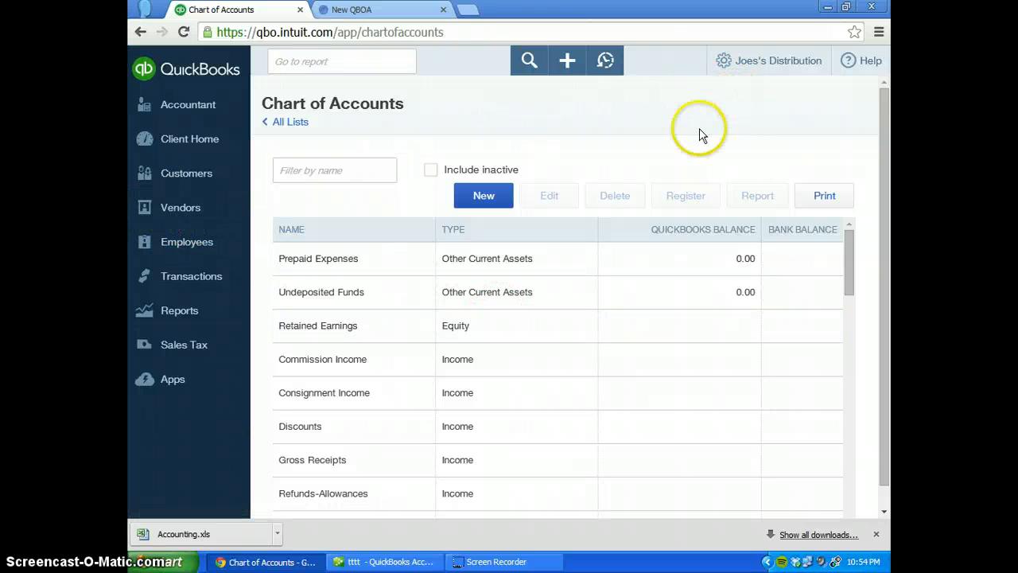
mouse_move(591, 140)
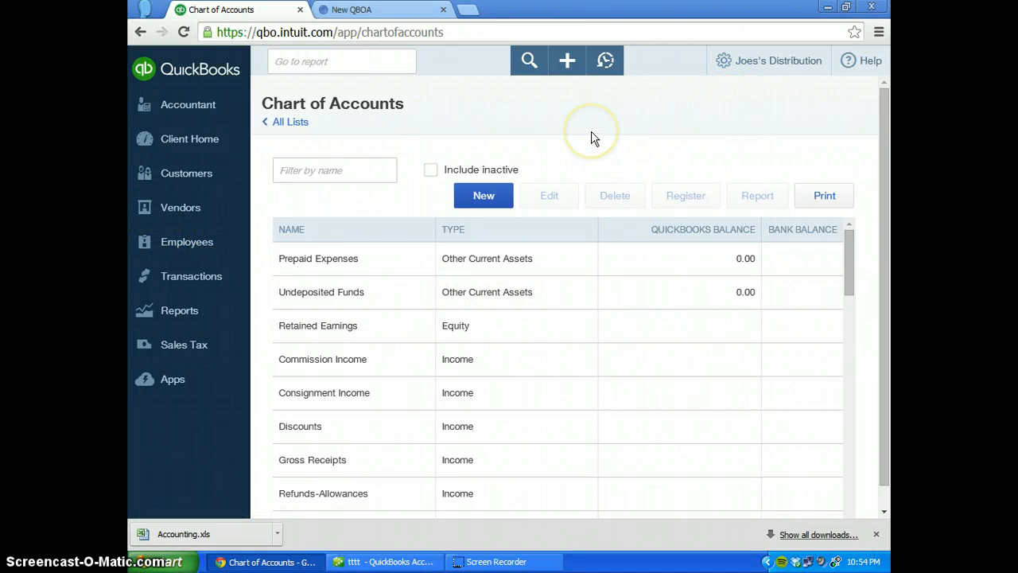